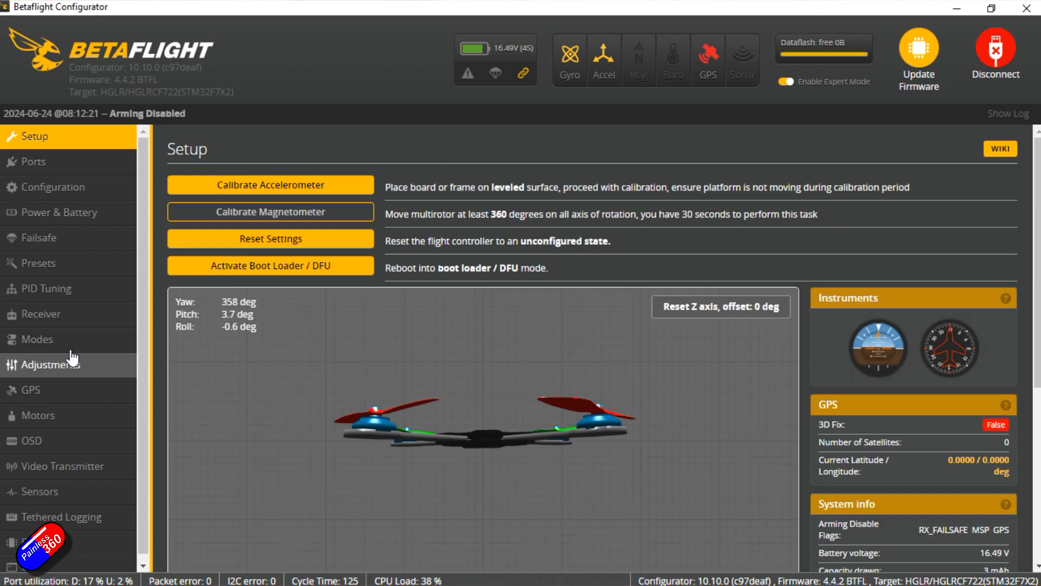
Go to the Motors tab and open the Motor direction dialog with its propeller warning.
left_click(38, 415)
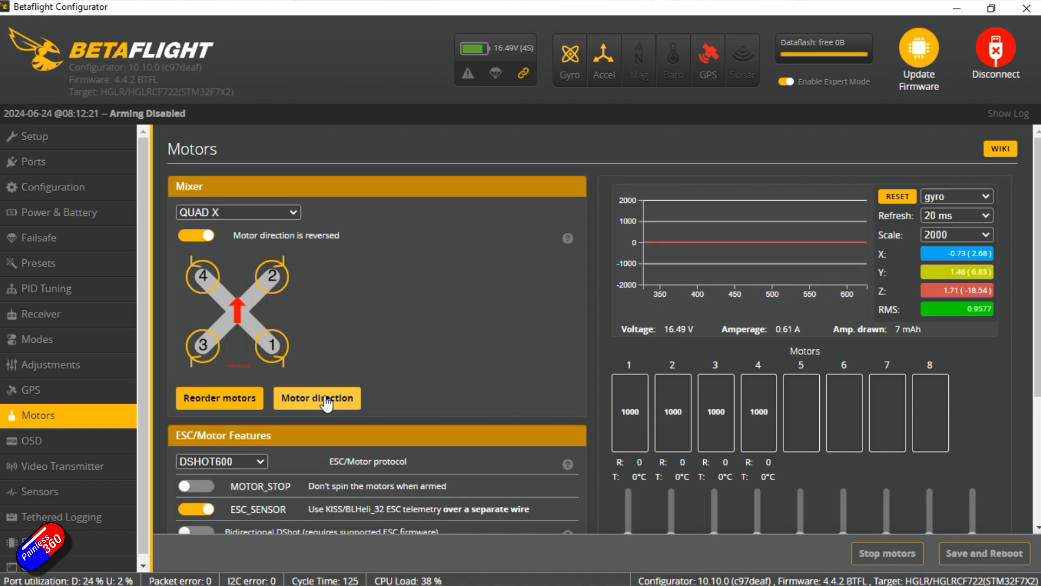
left_click(316, 397)
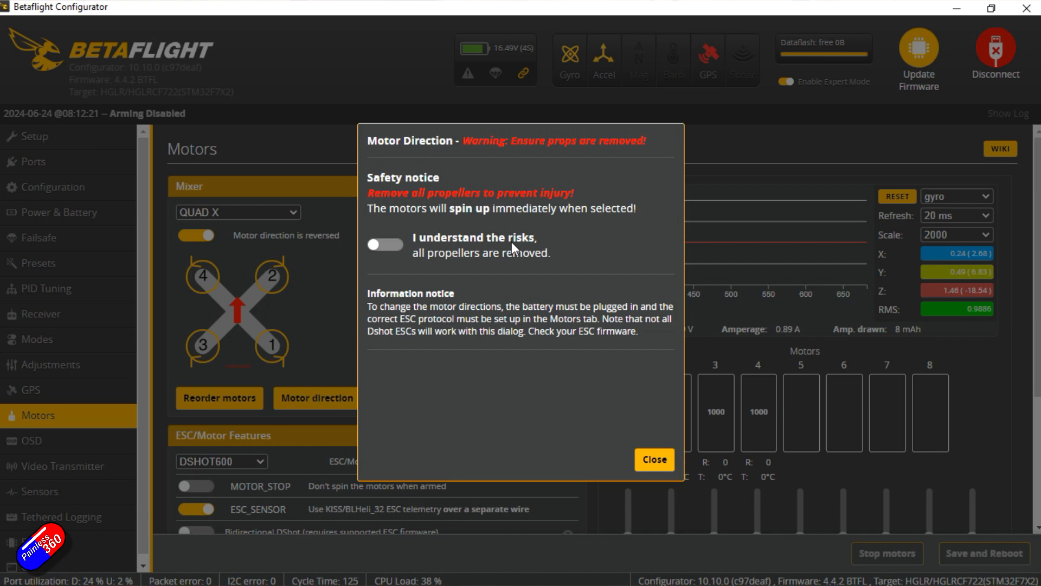
mouse_move(447, 251)
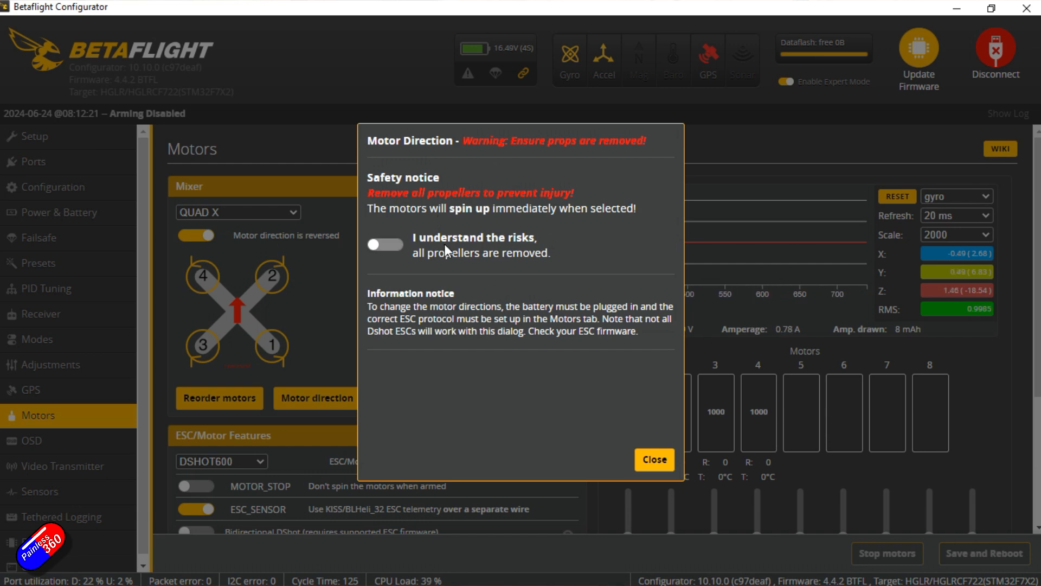
Acknowledge the 'I understand the risks' warning and launch the motor direction Wizard.
left_click(384, 244)
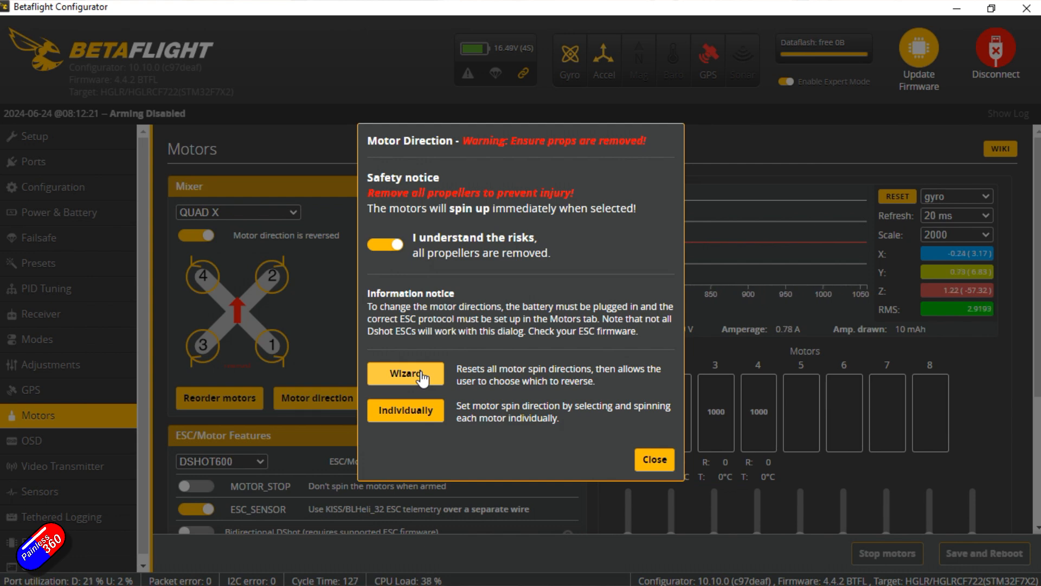
left_click(406, 373)
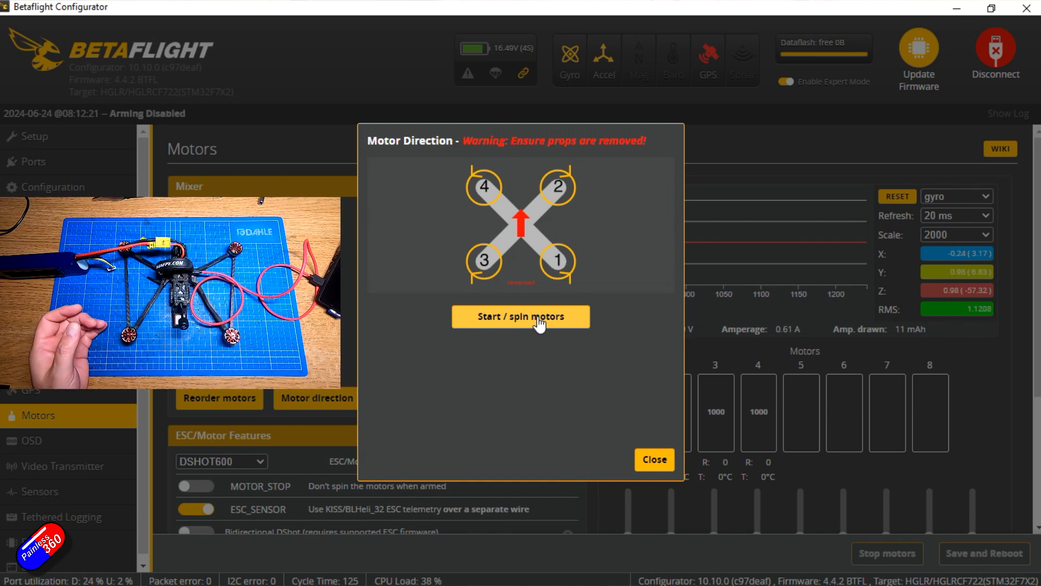
Spin the motors, toggle motor 1 reversed and back to normal twice, then stop and close.
left_click(521, 316)
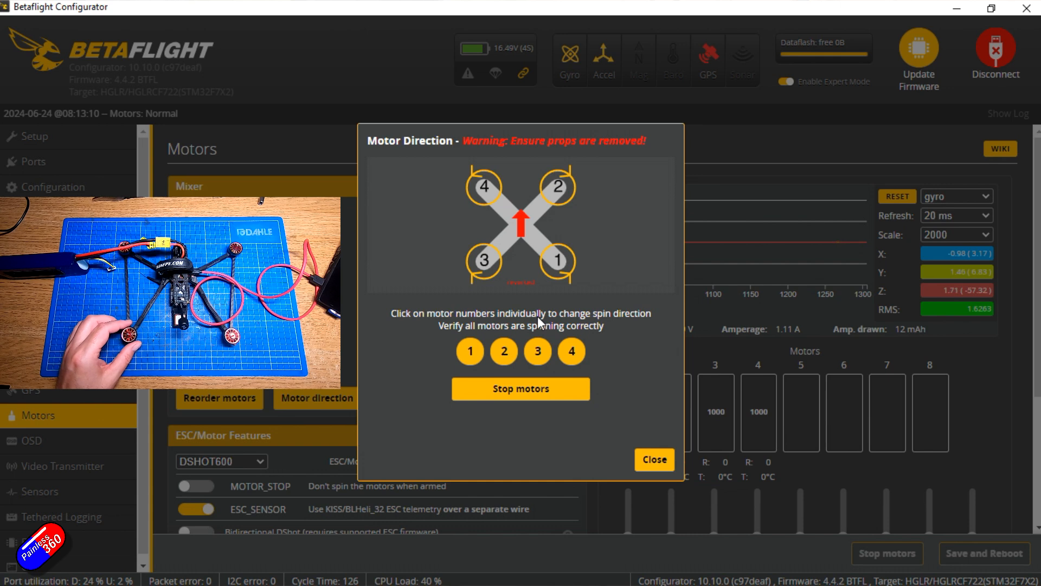
left_click(470, 351)
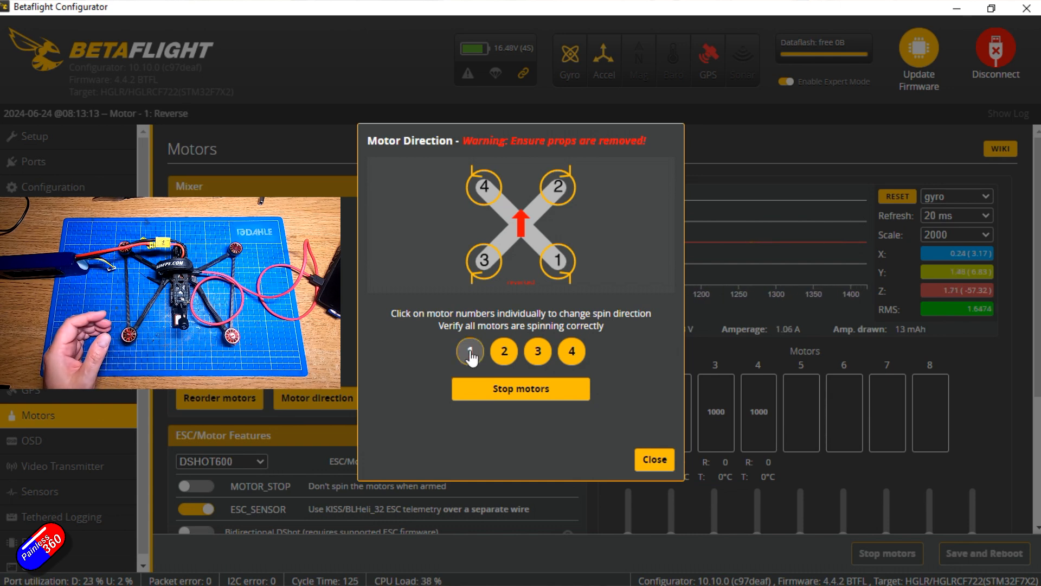
left_click(470, 350)
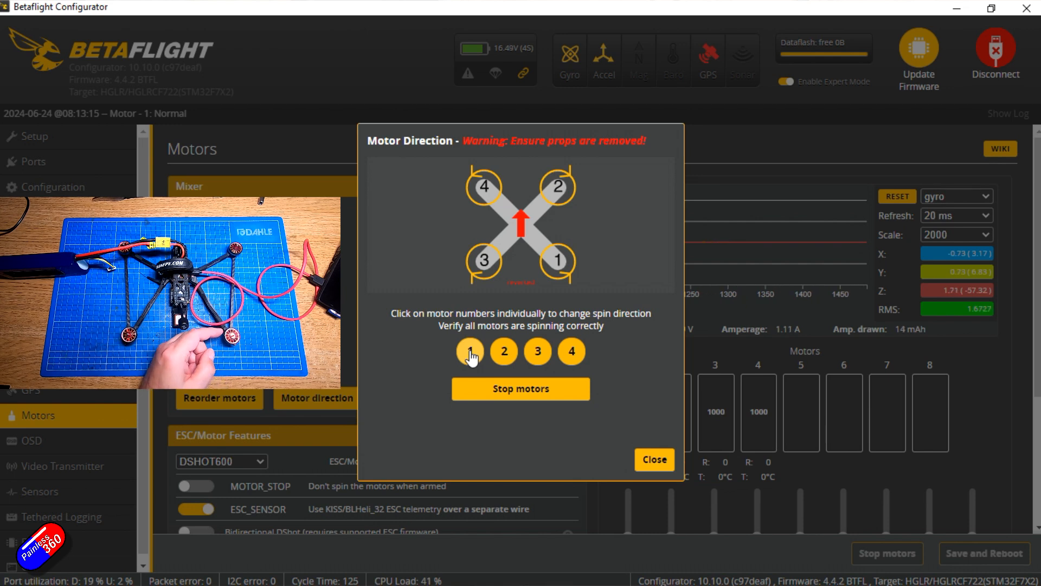
left_click(470, 351)
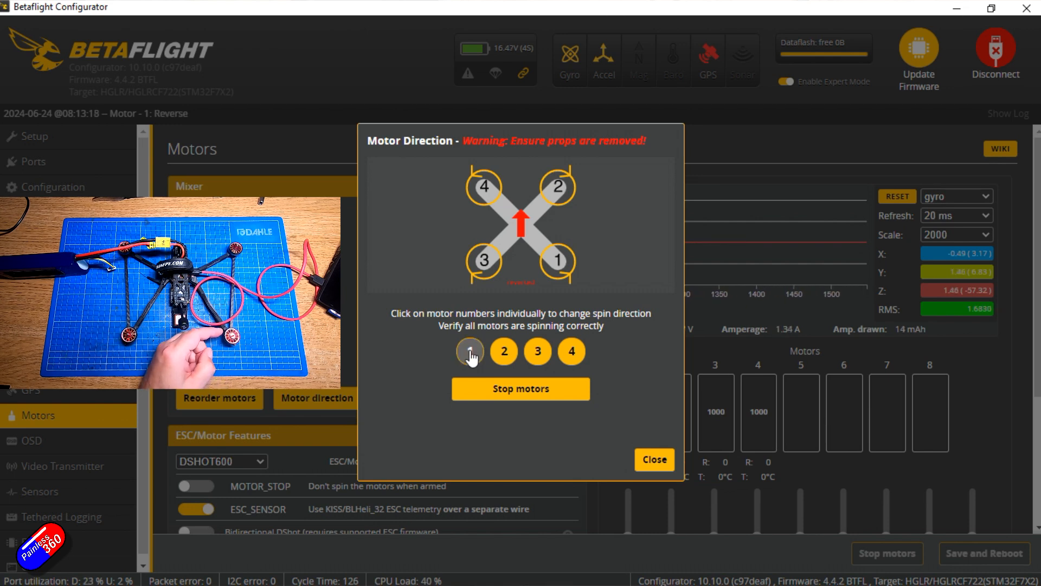
left_click(469, 351)
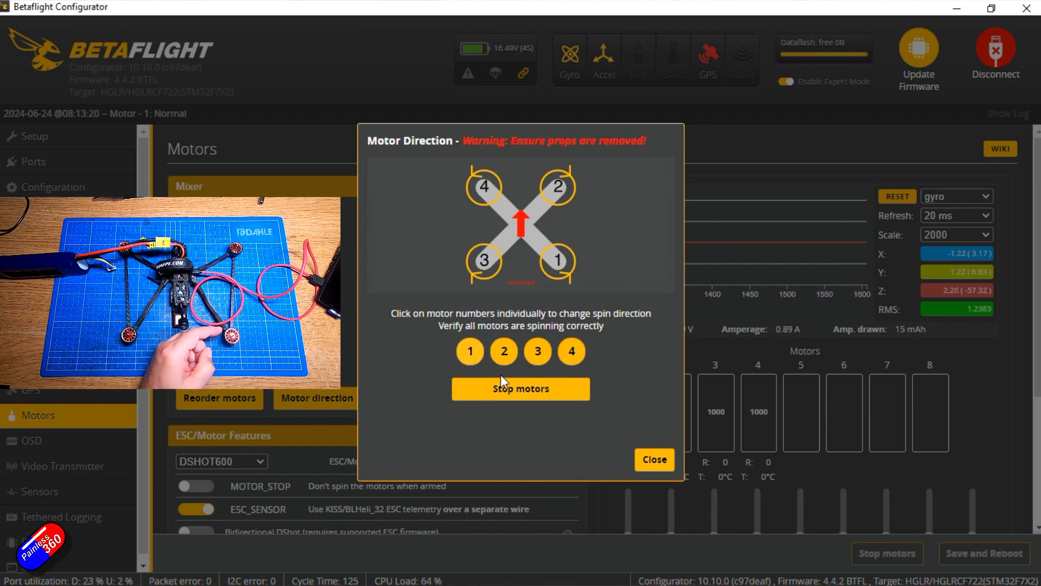
left_click(520, 389)
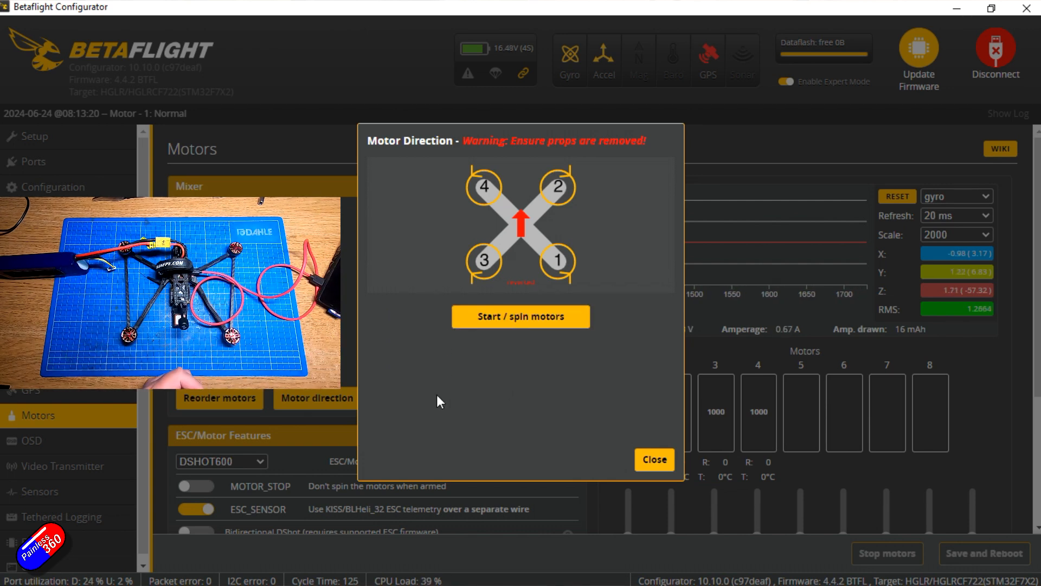
left_click(654, 459)
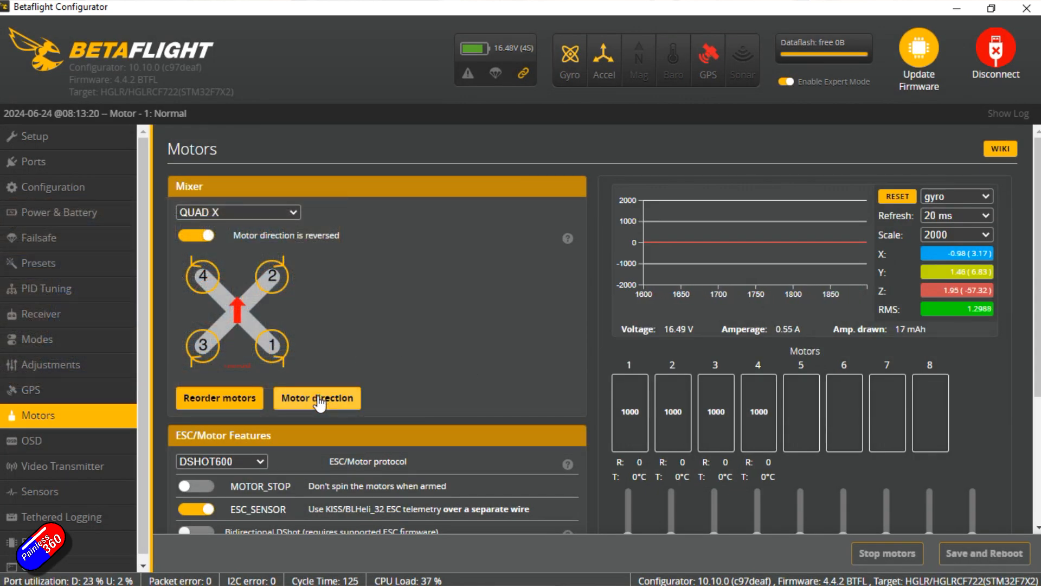
Reopen Motor direction, accept the risks warning again, and choose Individually mode.
left_click(316, 397)
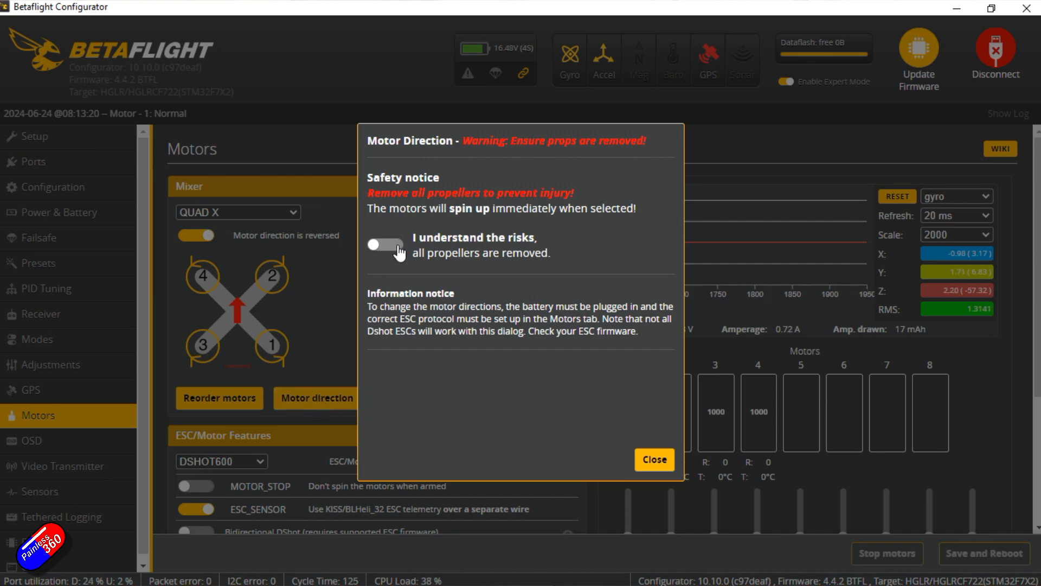
left_click(385, 244)
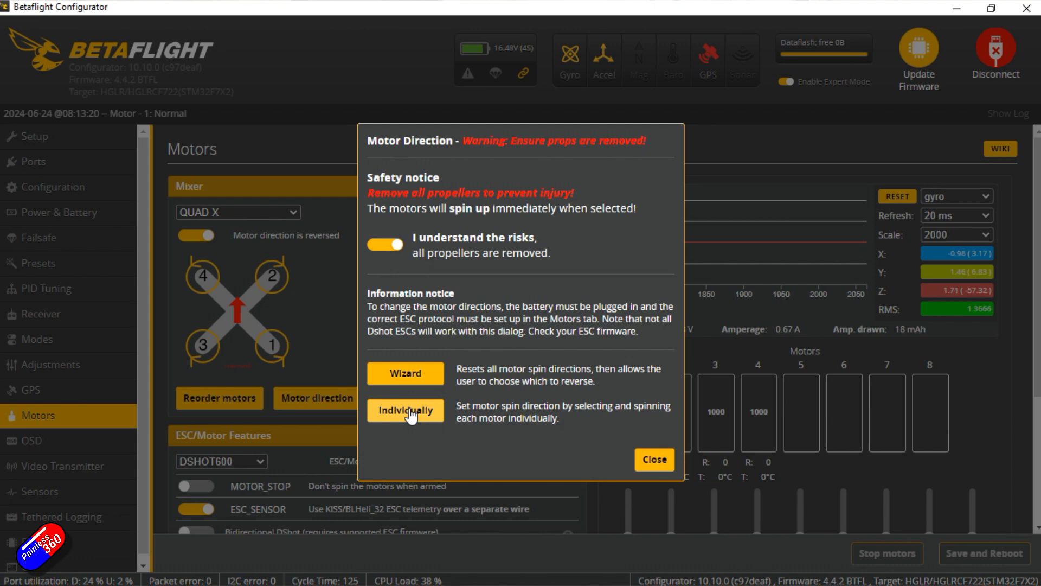
left_click(405, 410)
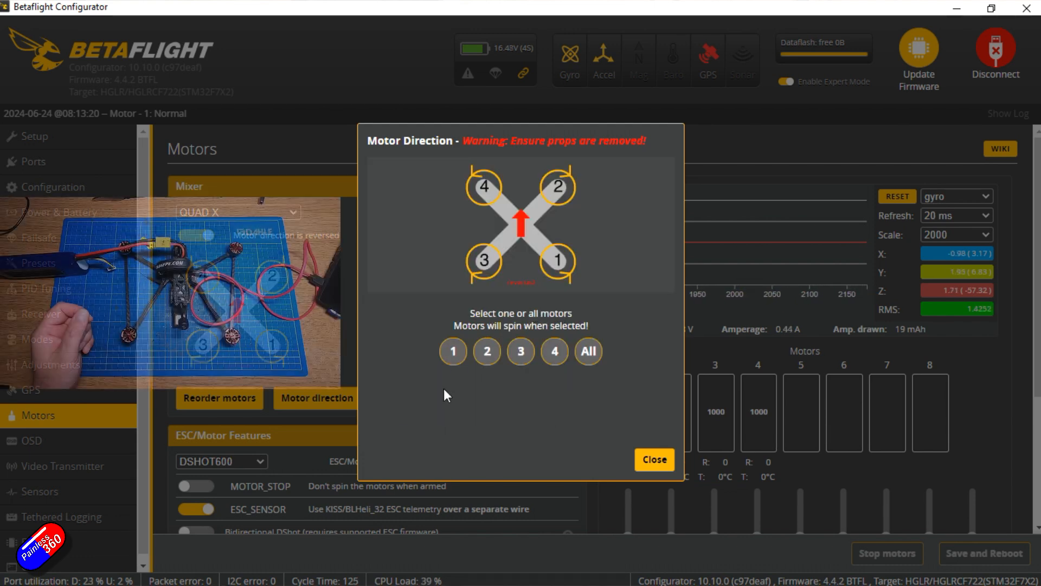
Test-spin motor 1 and motor 3, setting motor 3 to Normal direction.
left_click(452, 351)
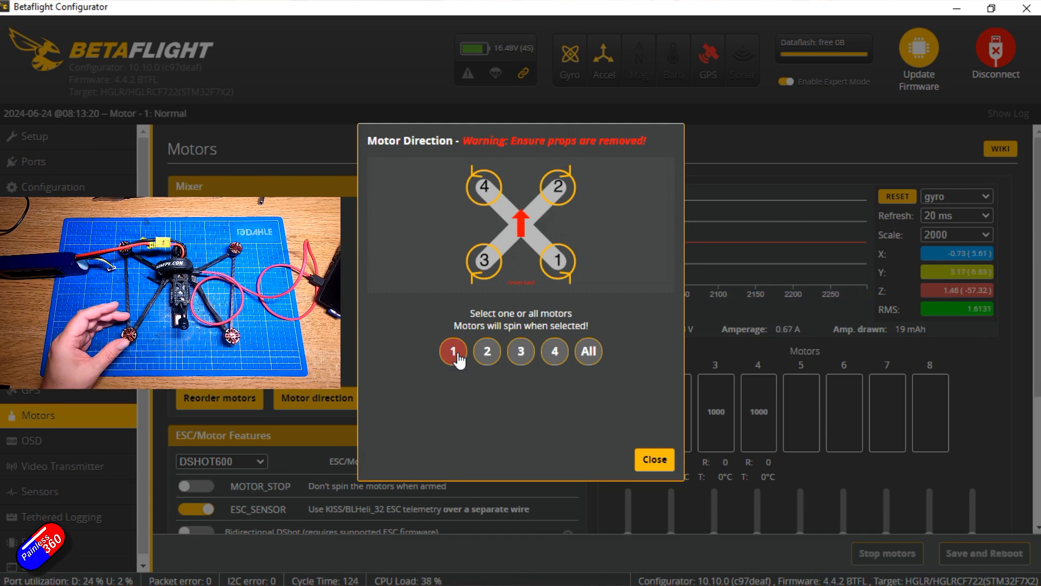
left_click(520, 351)
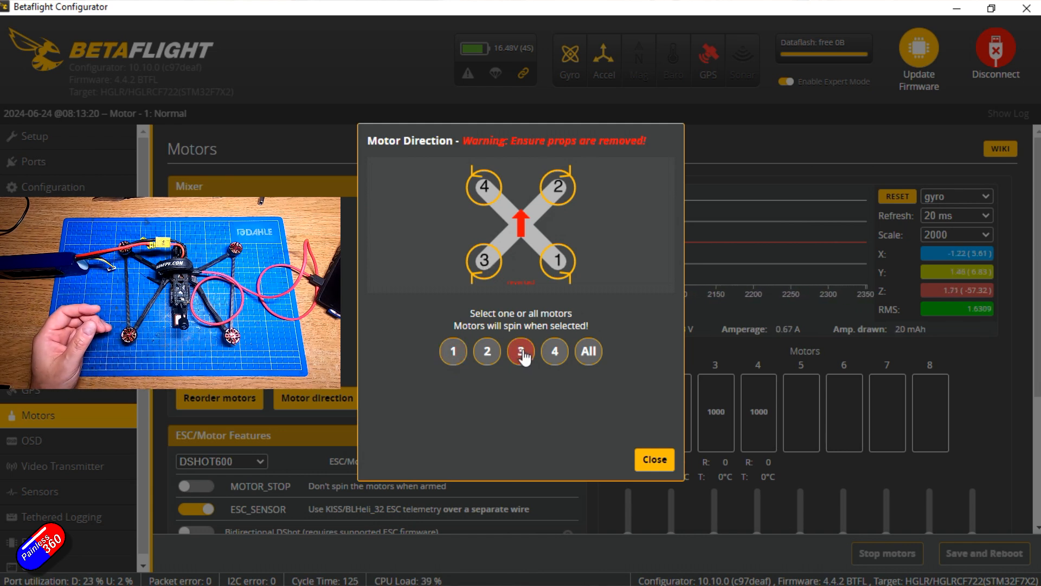
left_click(520, 351)
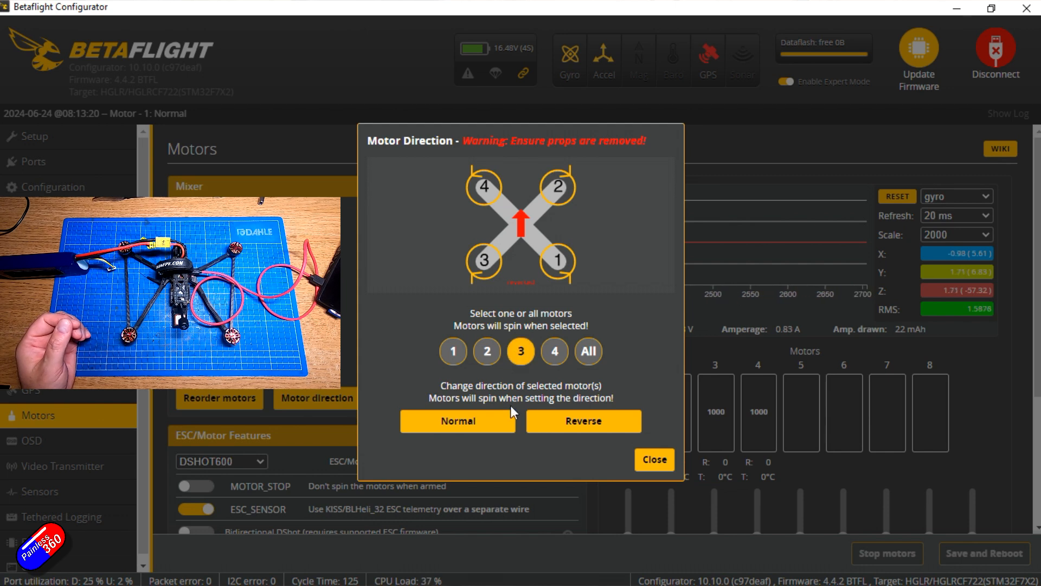
left_click(457, 420)
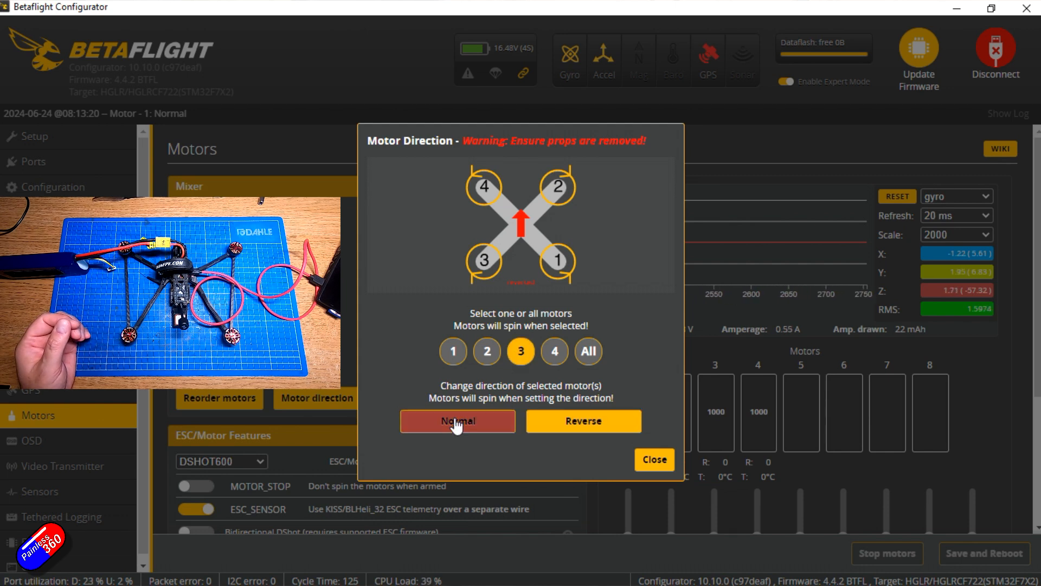
left_click(457, 421)
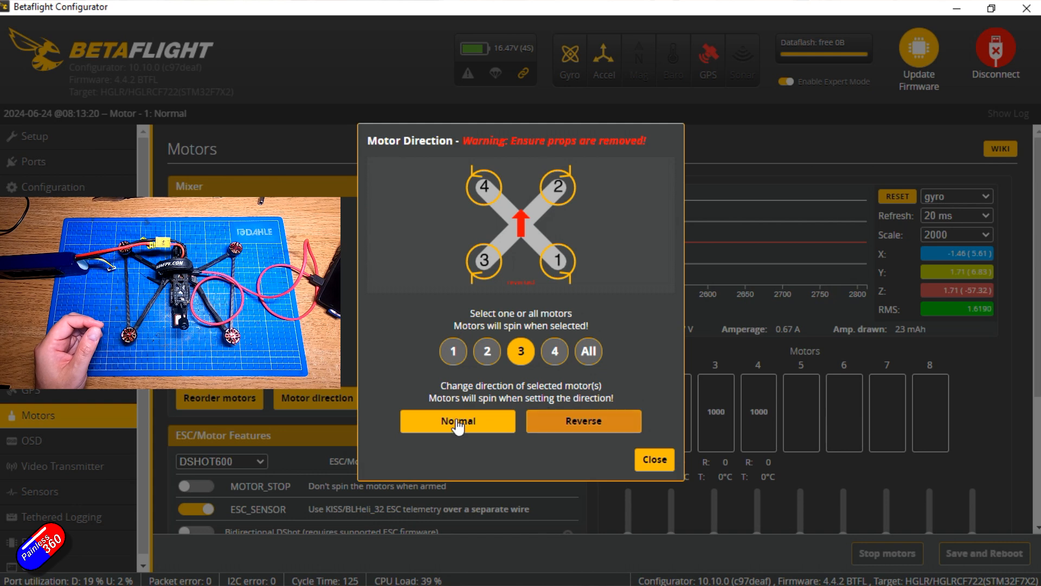
Spin motor 1 again and motor 2 to check directions, then close the dialog.
left_click(452, 351)
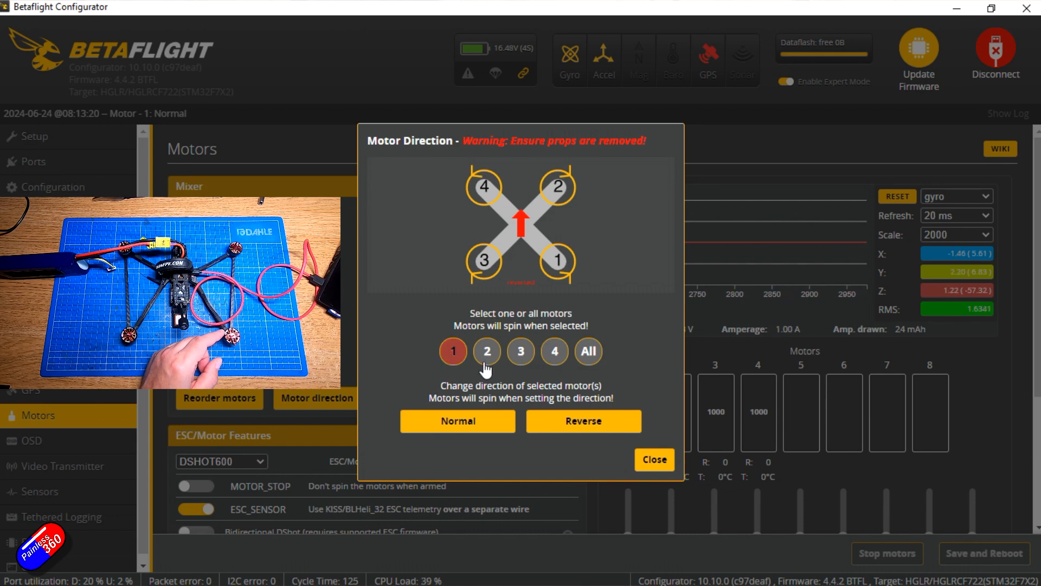
left_click(486, 350)
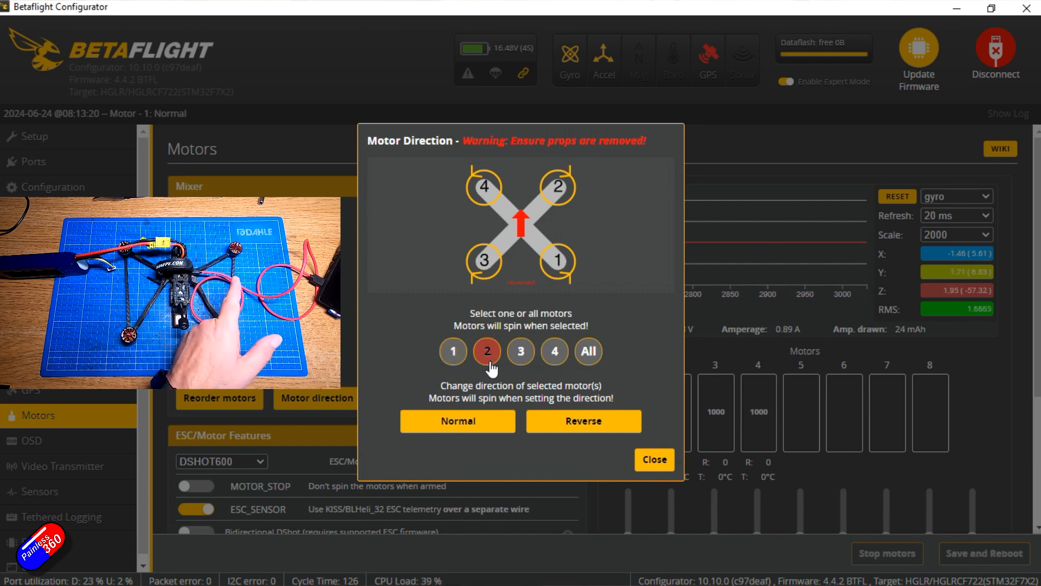
left_click(487, 351)
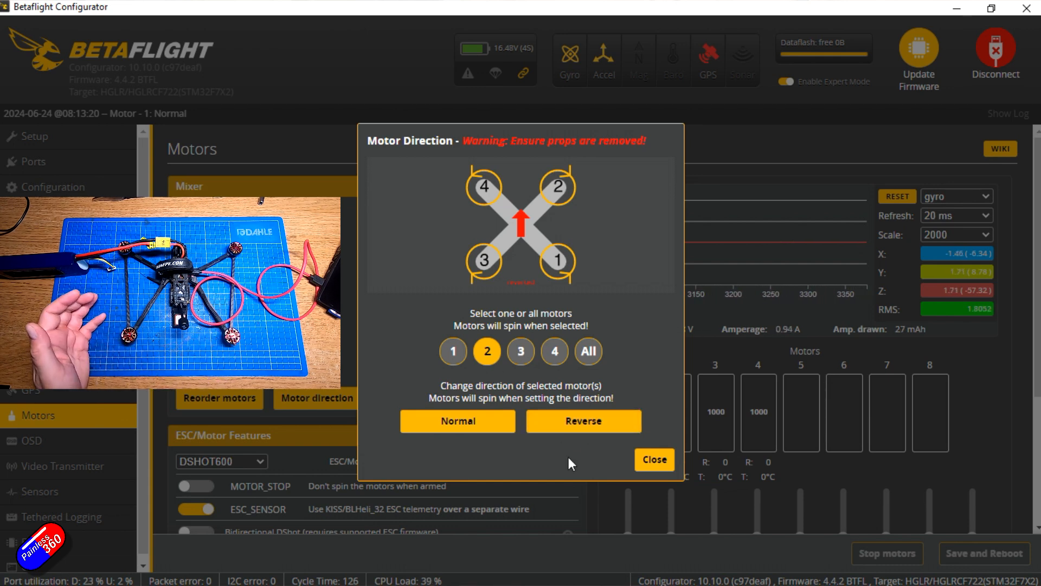
left_click(653, 459)
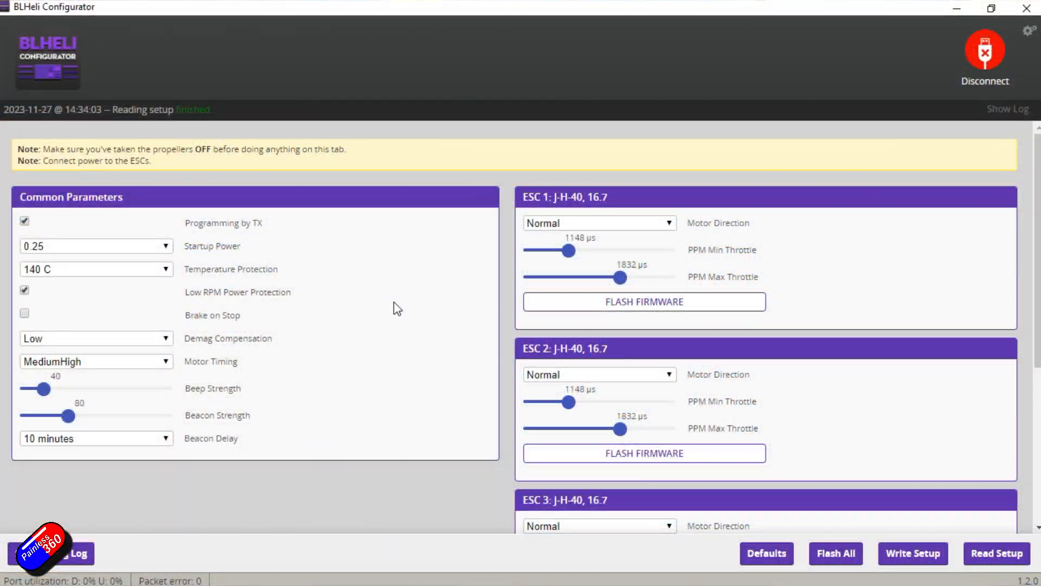
mouse_move(228, 341)
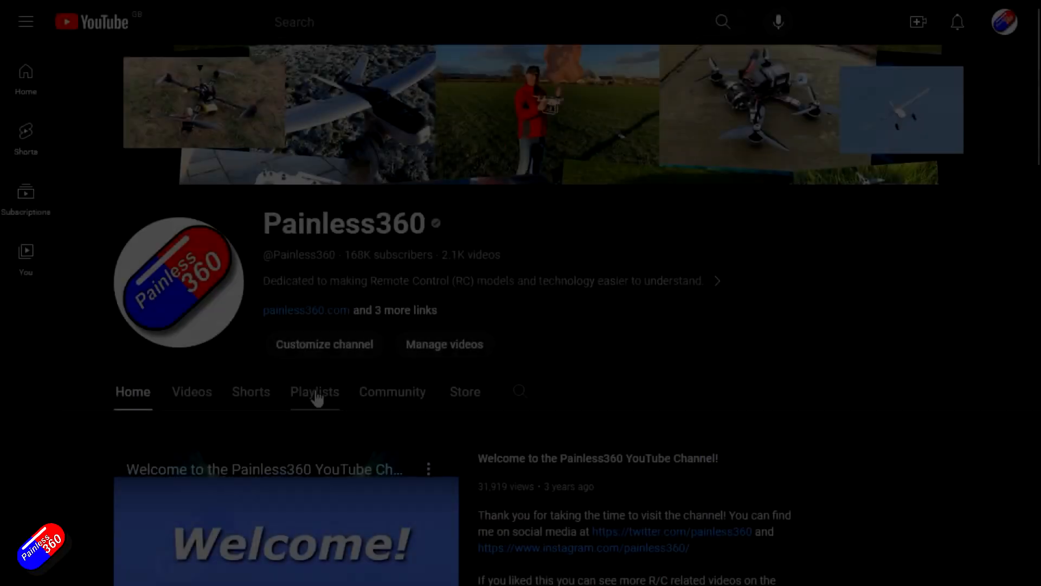
Show the channel's playlists and search for 'inav wing setup painless360'.
left_click(315, 391)
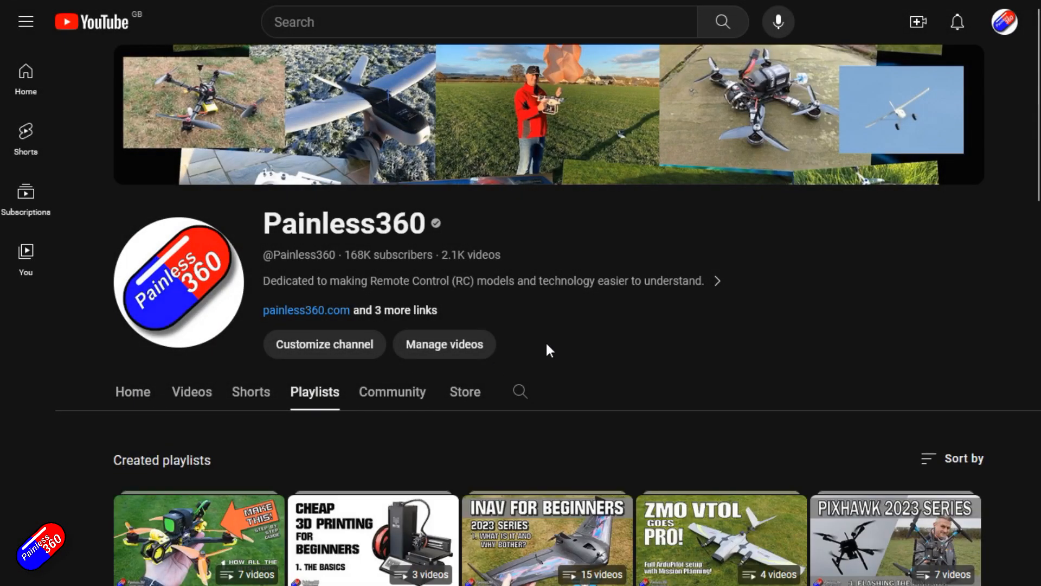
type("inav wing setup painless360")
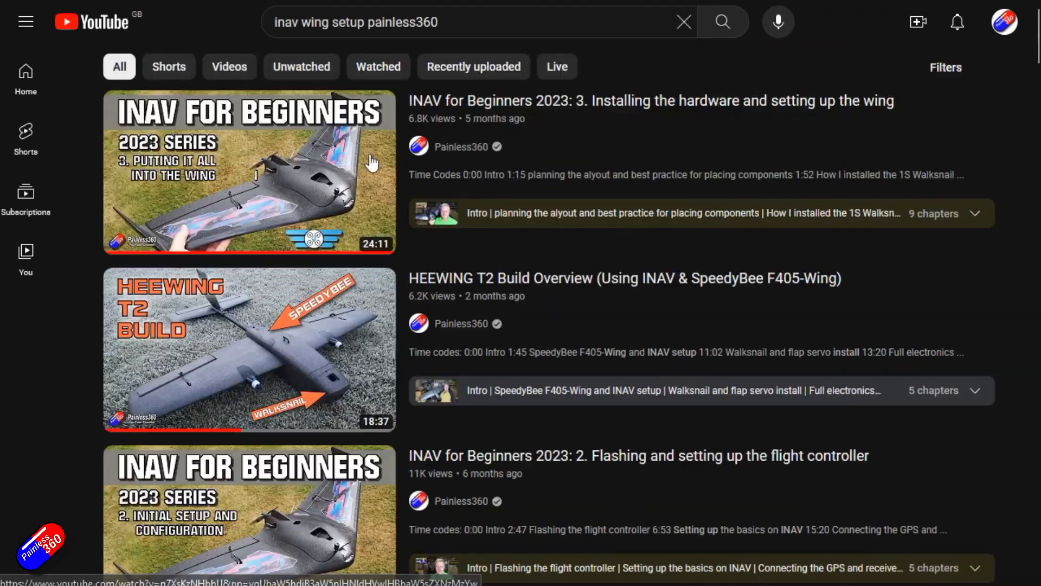